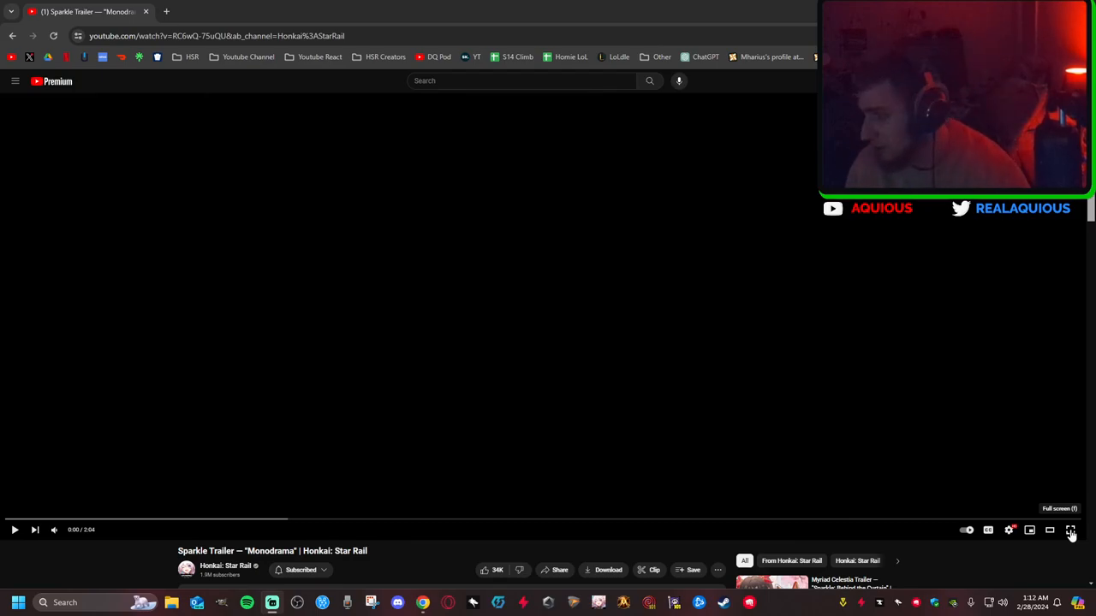
Step: Watch the Honkai: Star Rail 'Monodrama' Sparkle trailer in full screen through to its end
click(1071, 531)
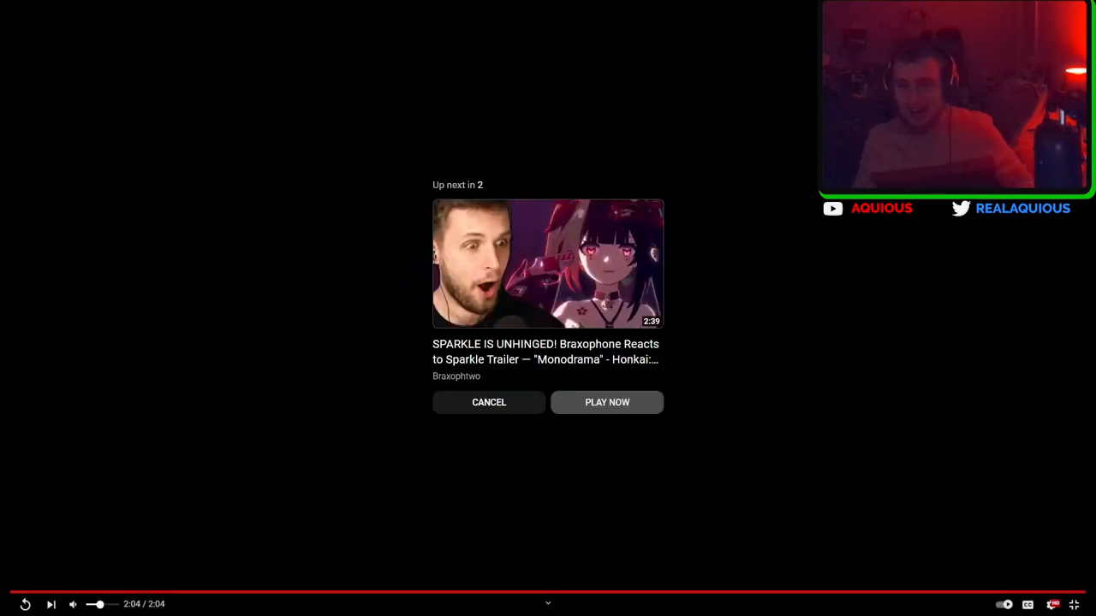
click(606, 402)
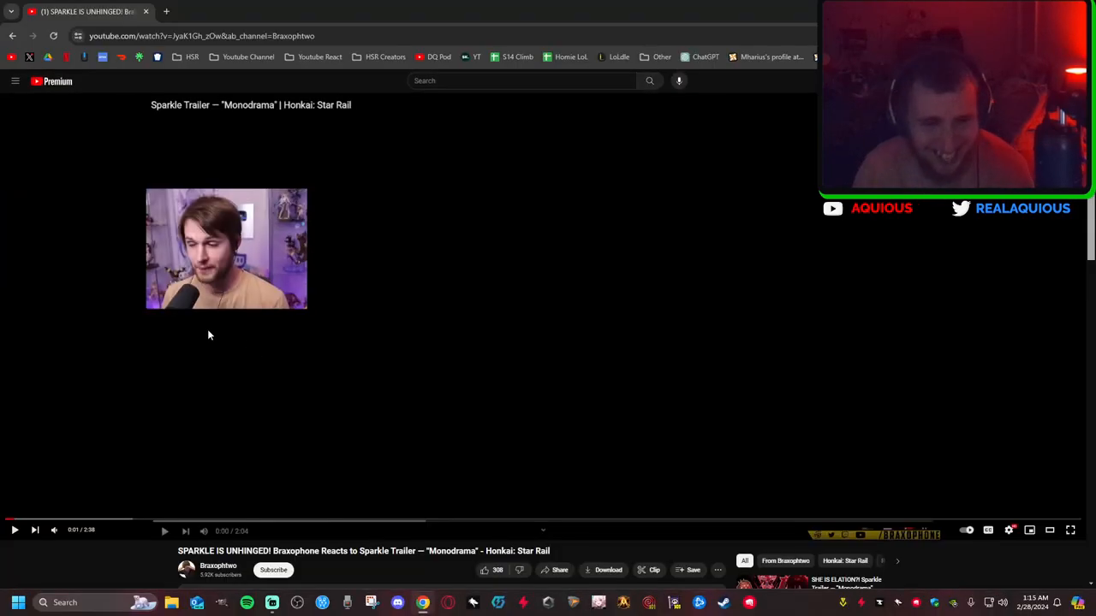
mouse_move(14, 36)
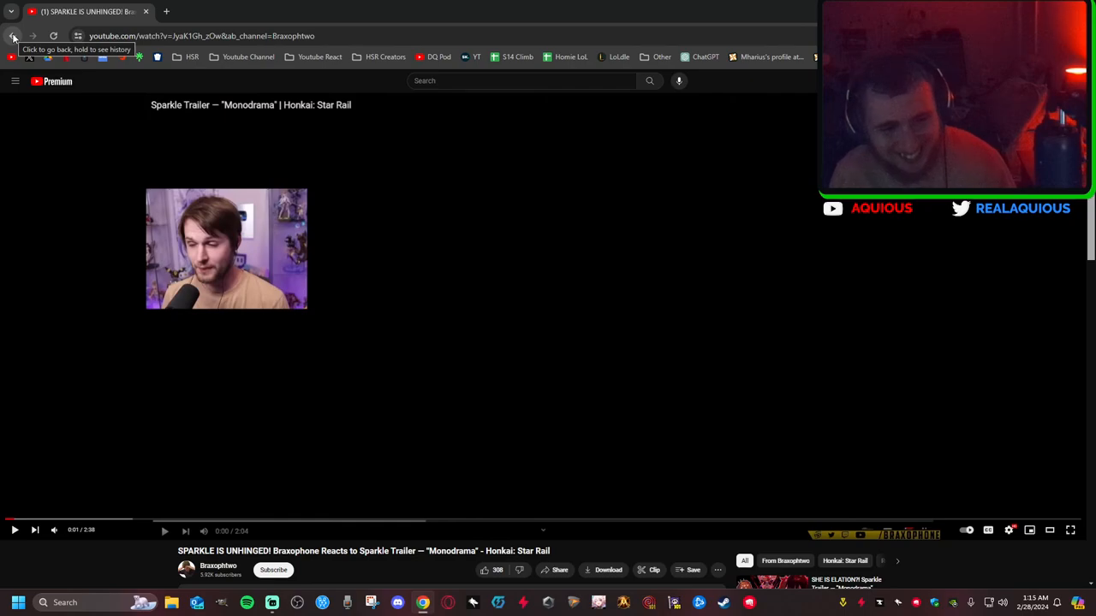
Step: Return from the Braxophone reaction video to the Sparkle trailer page
click(14, 36)
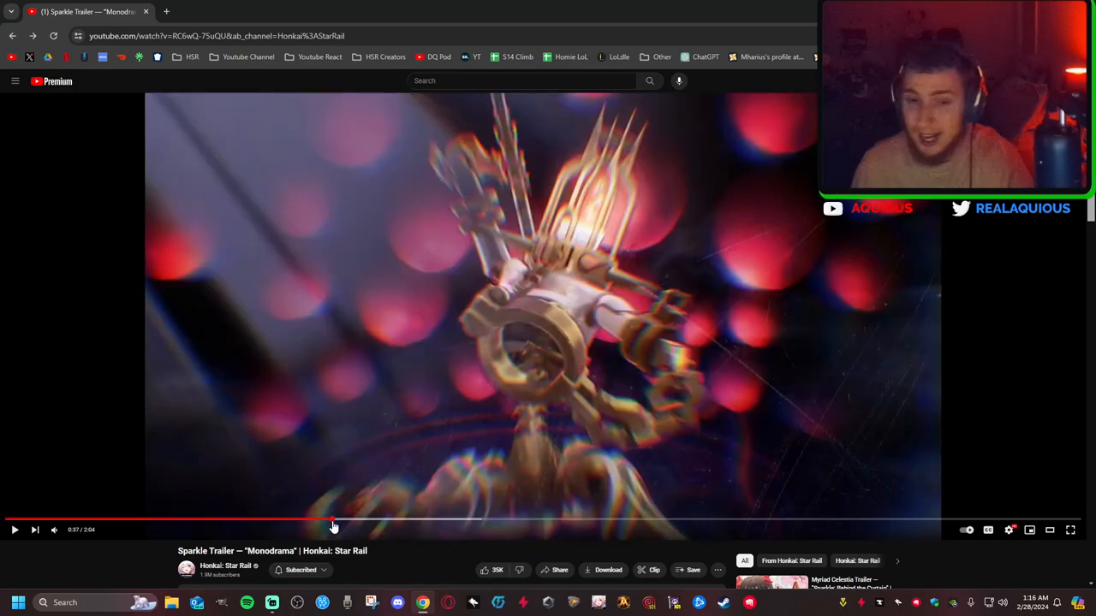
mouse_move(332, 521)
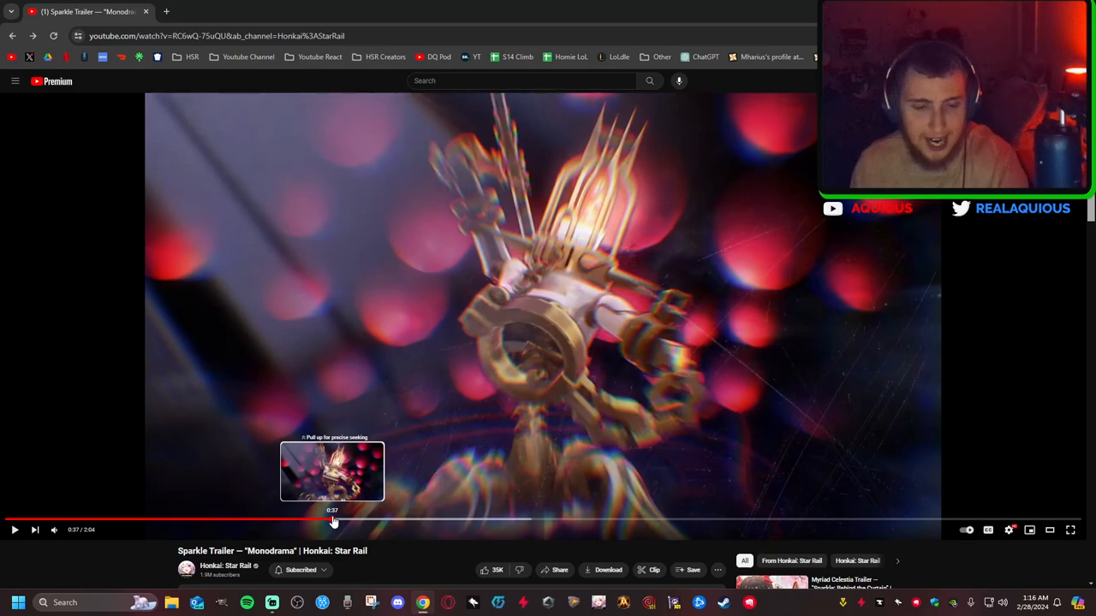
mouse_move(345, 517)
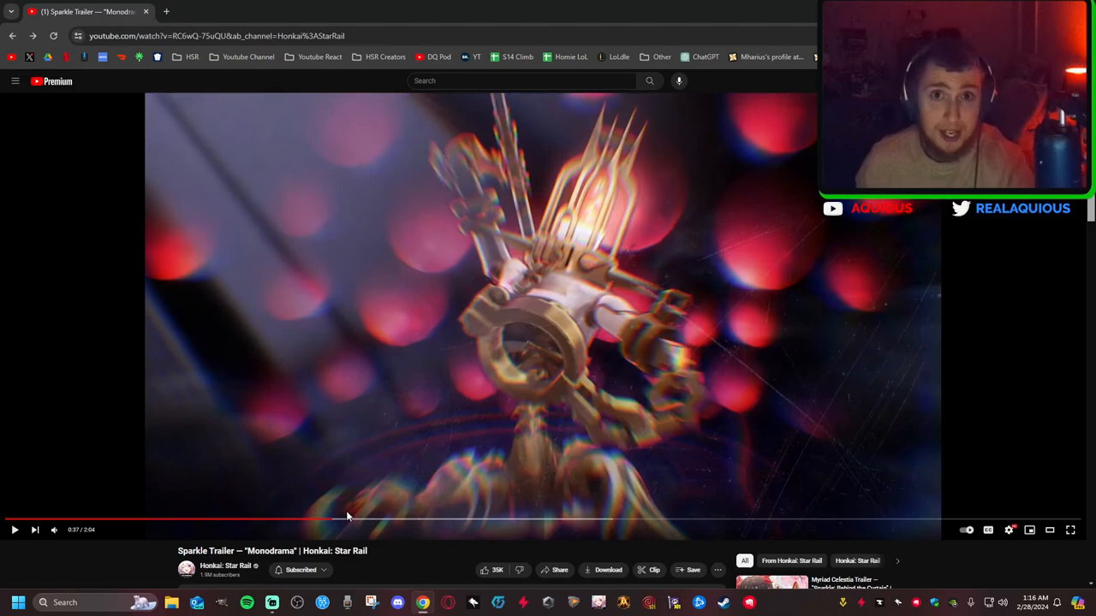
mouse_move(319, 534)
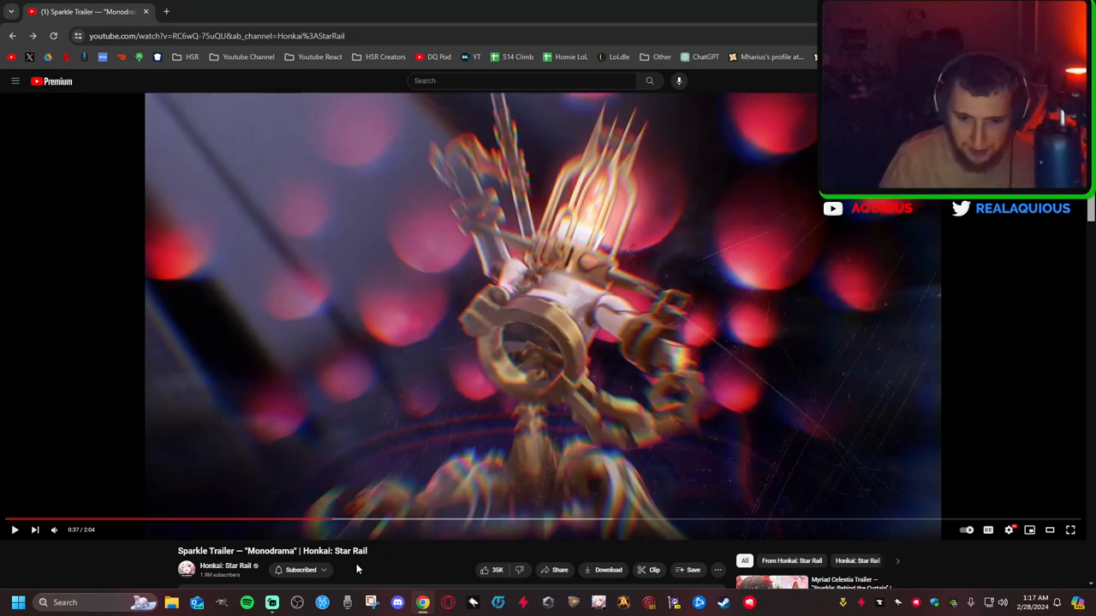
mouse_move(336, 522)
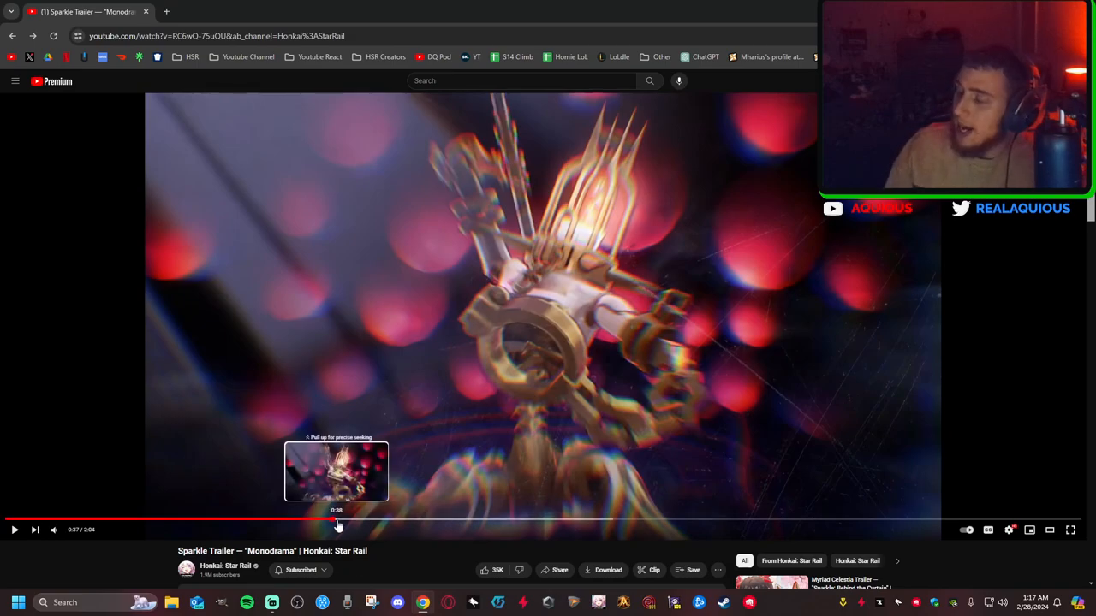
mouse_move(241, 589)
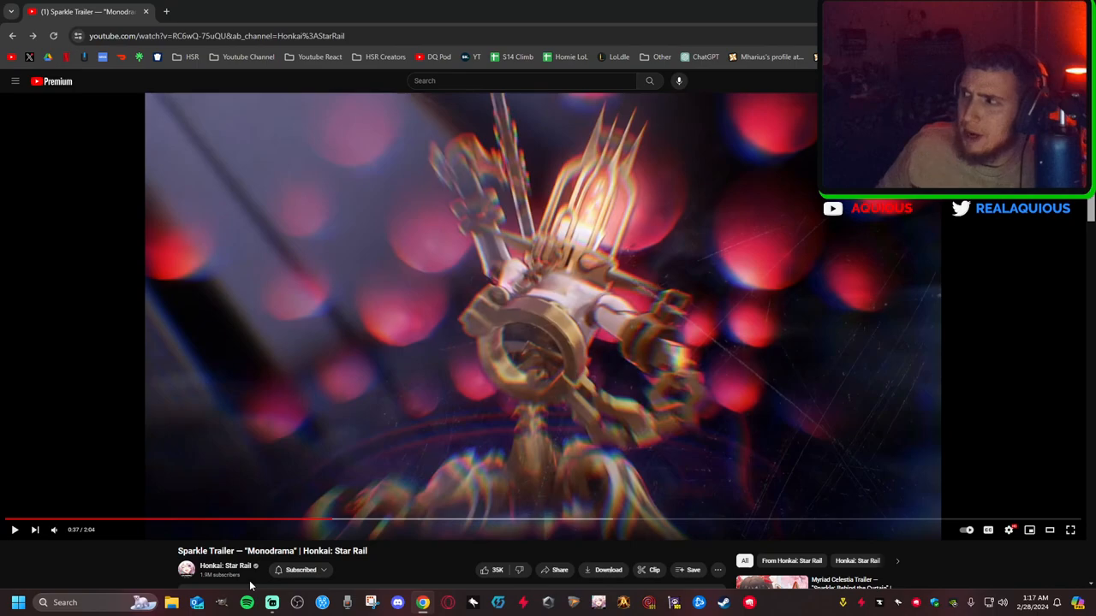
mouse_move(997, 541)
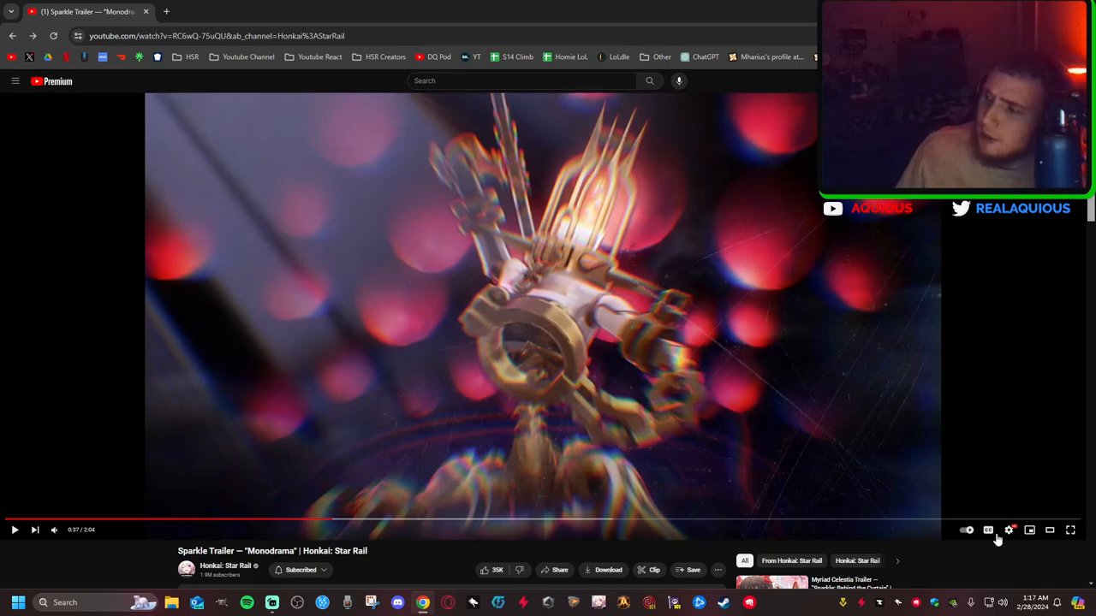